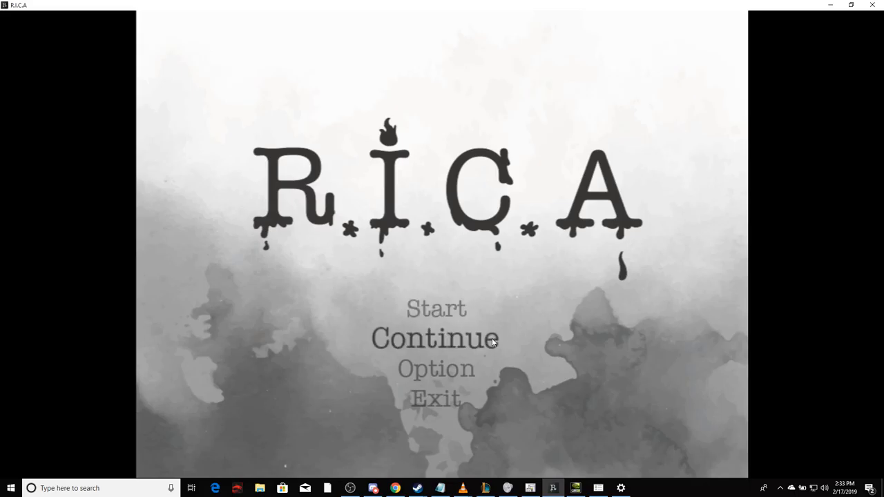
mouse_move(436, 308)
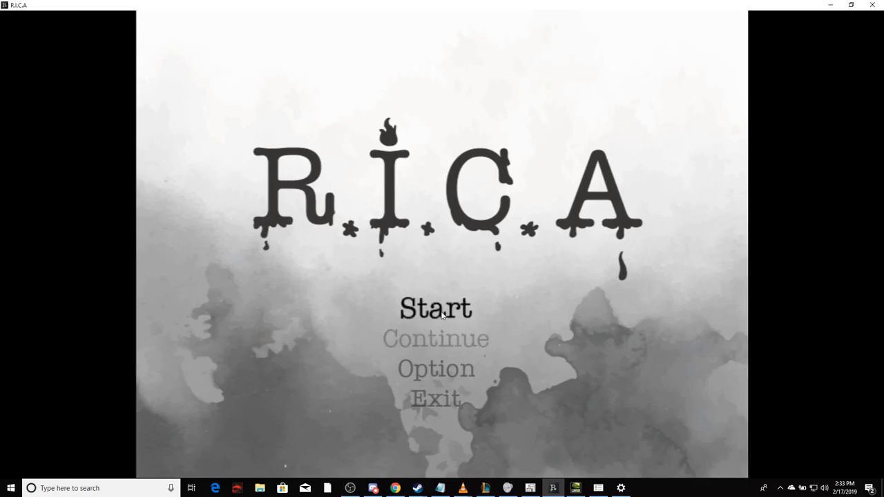
Start a new game from the title screen
click(434, 308)
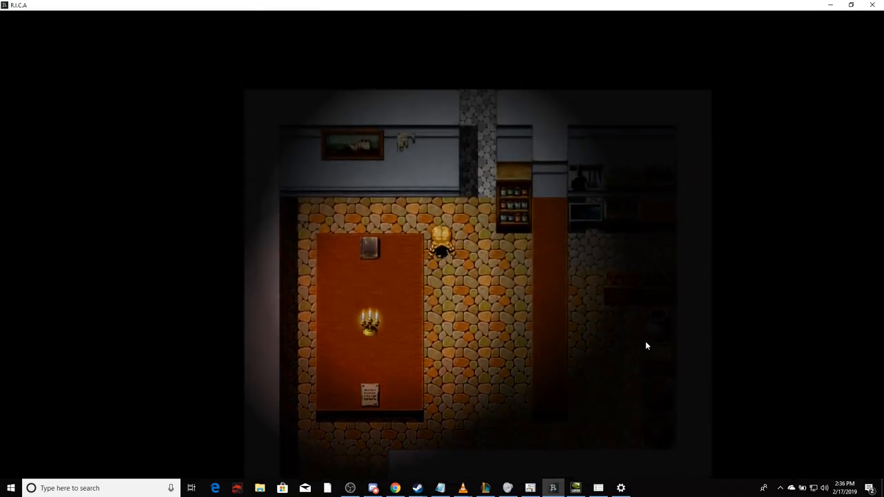
Examine the kitchen jar, revealing its dark inside and a touch-or-leave choice
click(369, 397)
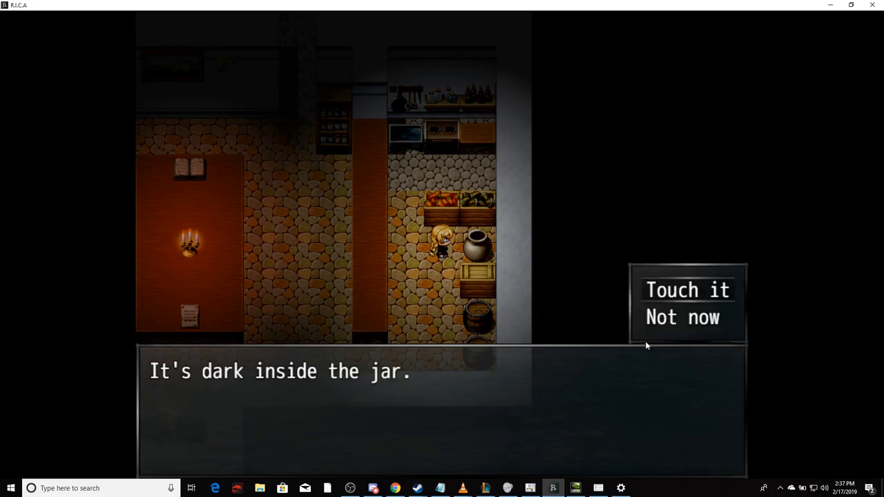
Answer the jar prompt and head into the dark stone corridor
click(687, 290)
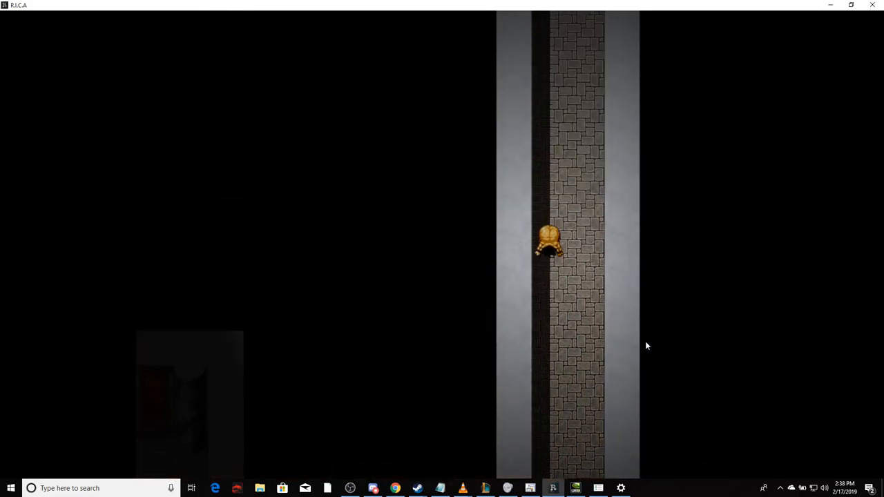
Walk up to the statue hall door and try opening it
key(Up)
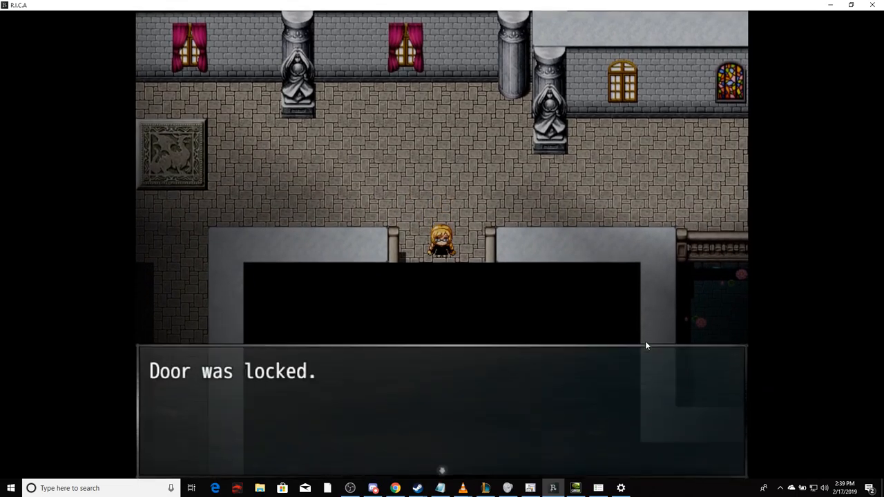
key(enter)
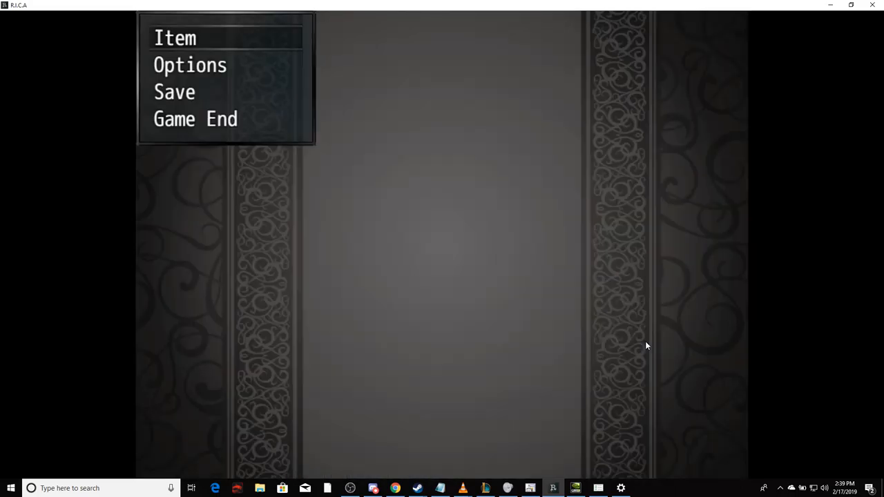
click(175, 38)
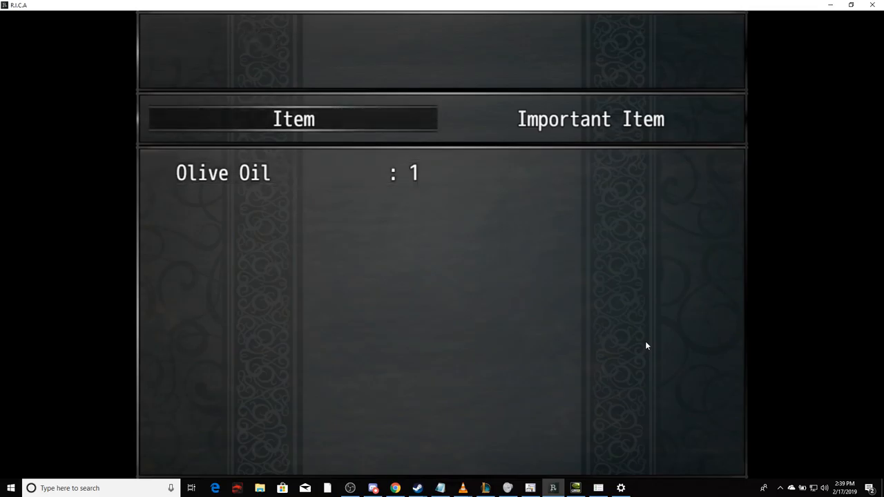
click(590, 118)
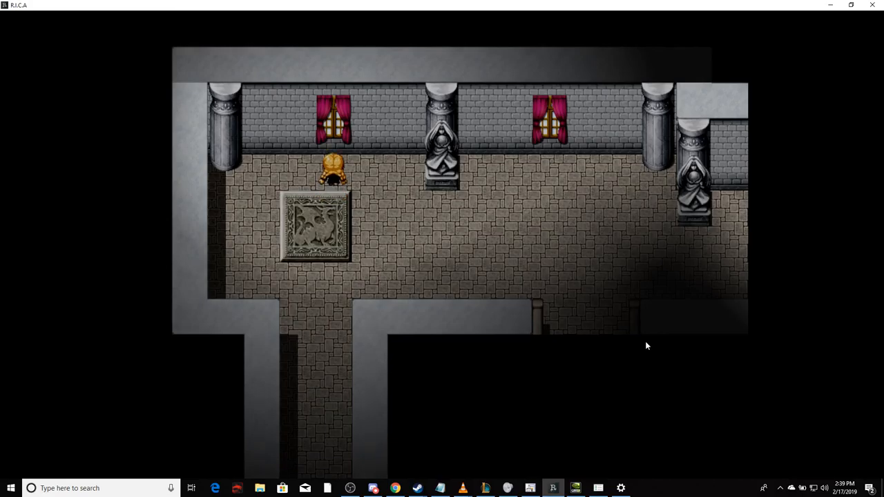
Walk through the hall and answer whether to touch the different stained-glass window
key(Down)
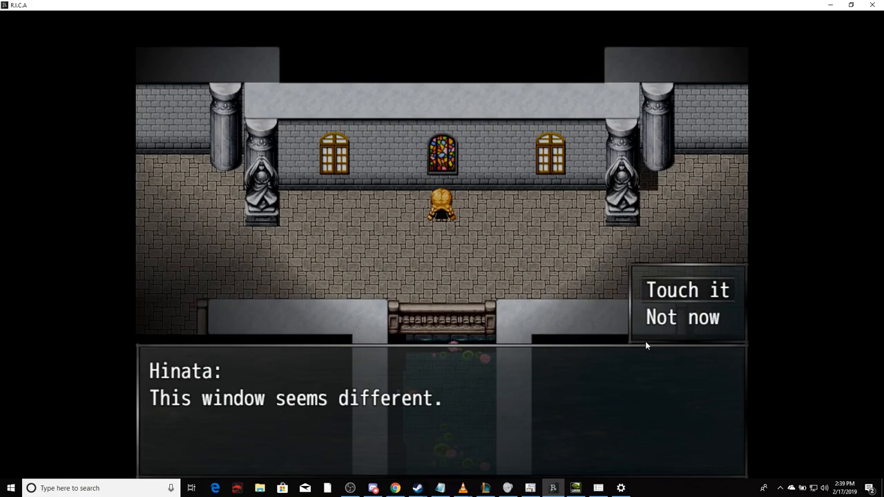
click(686, 289)
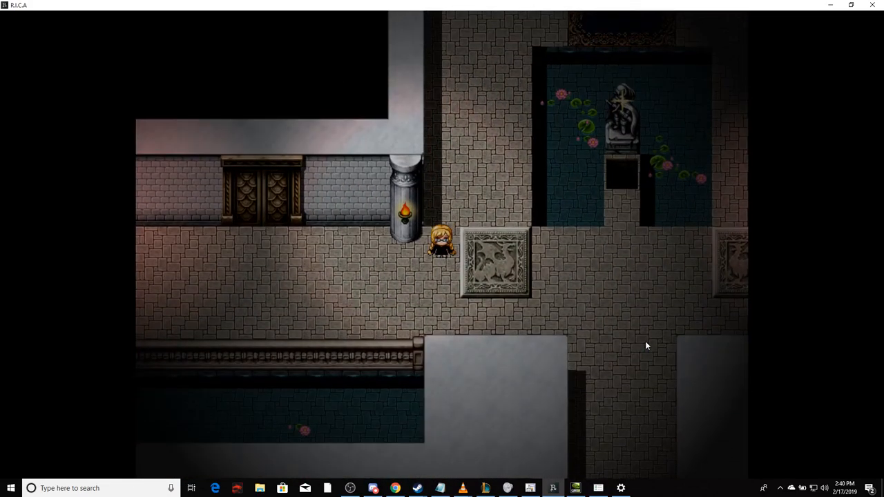
Walk right to stand between the two dragon tiles below the pond statue
key(Right)
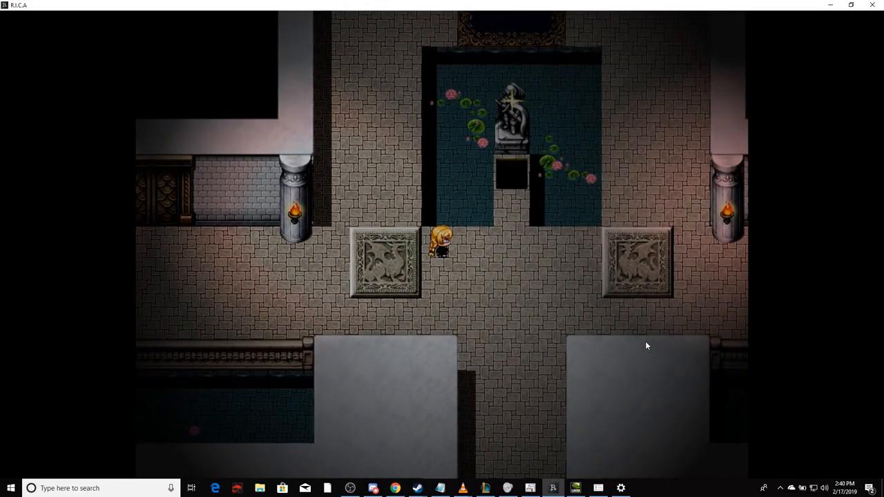